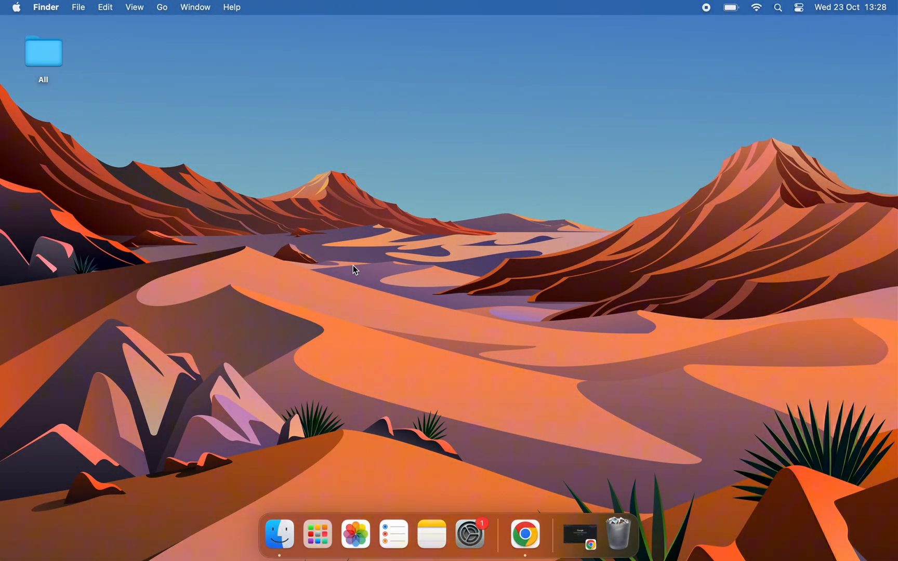
pyautogui.moveTo(333, 209)
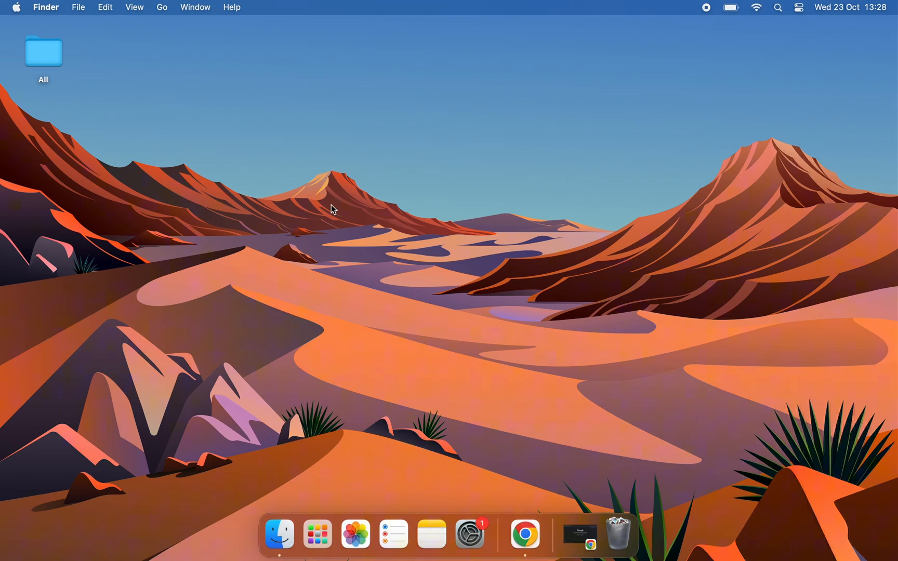
pyautogui.moveTo(436, 343)
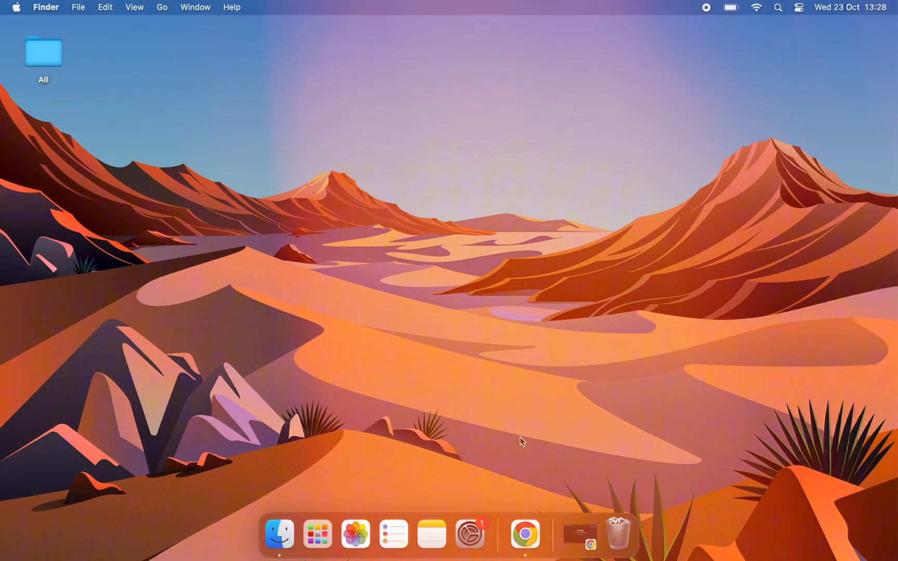
# Google 'winrar download for mac' and scroll win-rar.com's RAR for Linux & Mac requirements.
pyautogui.click(523, 533)
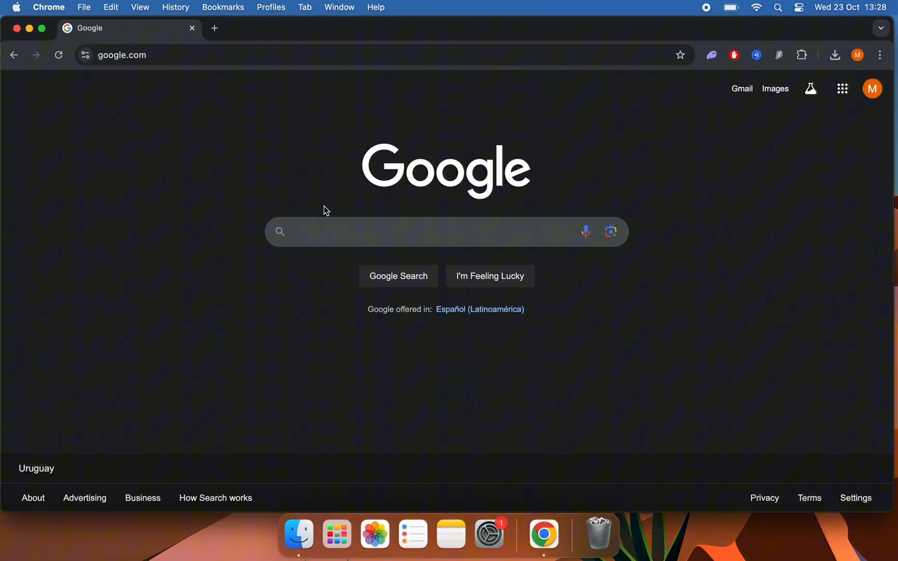
pyautogui.write('winrar download fo')
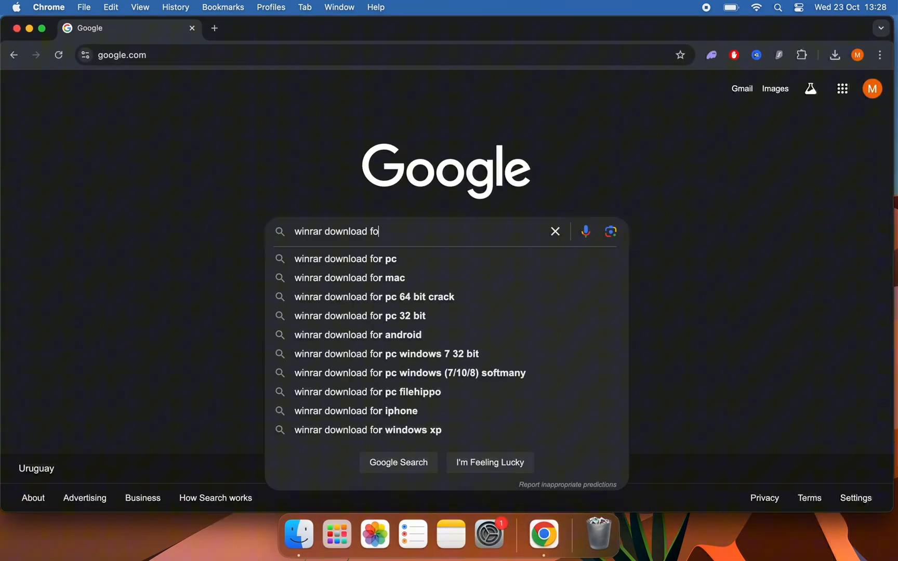
pyautogui.click(349, 277)
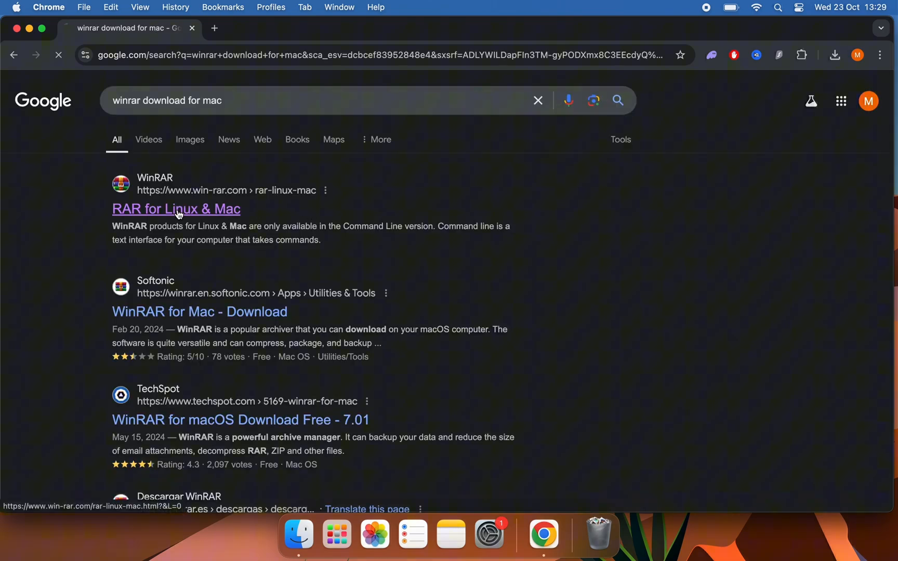
pyautogui.click(176, 209)
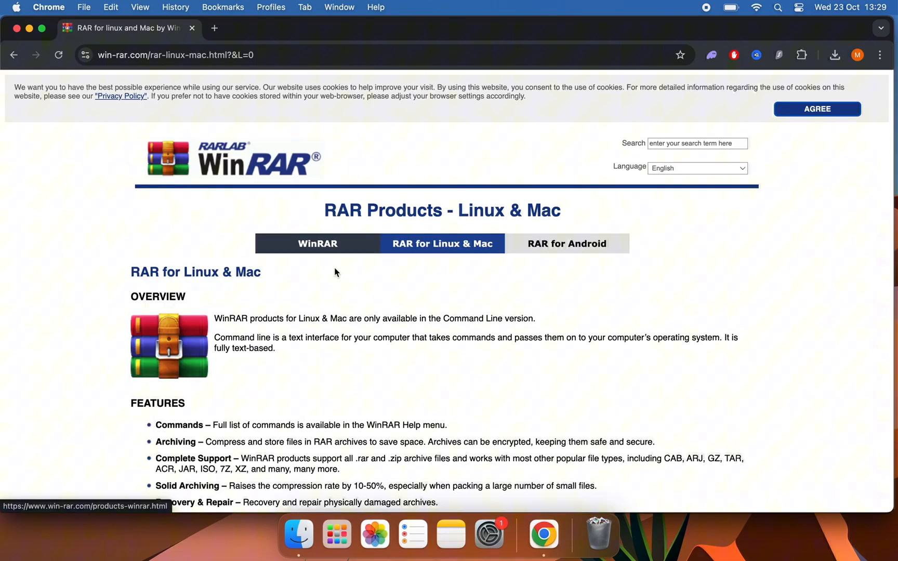
pyautogui.scroll(-3)
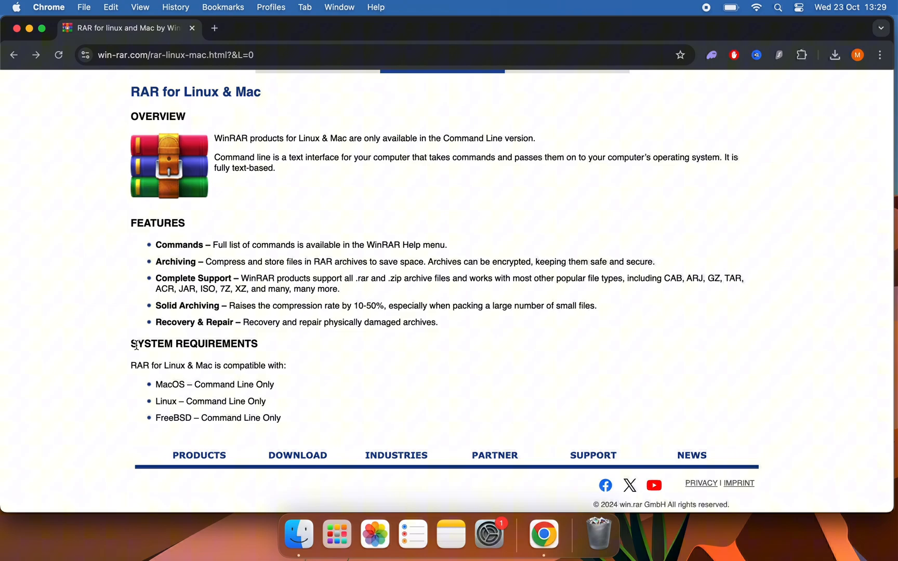
pyautogui.doubleClick(194, 343)
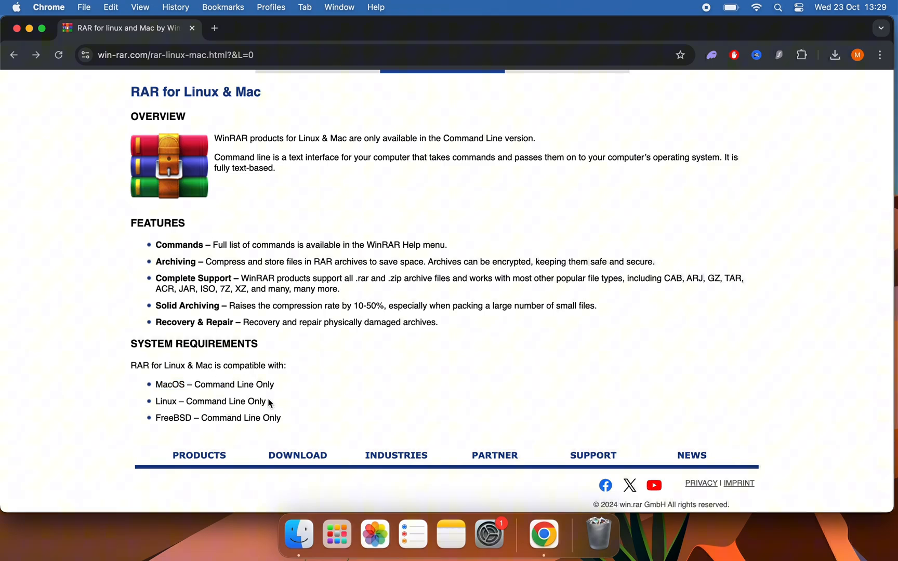
# Search 'keka download mac' and start the Keka v1.4.4 download from keka.io.
pyautogui.write('keka d')
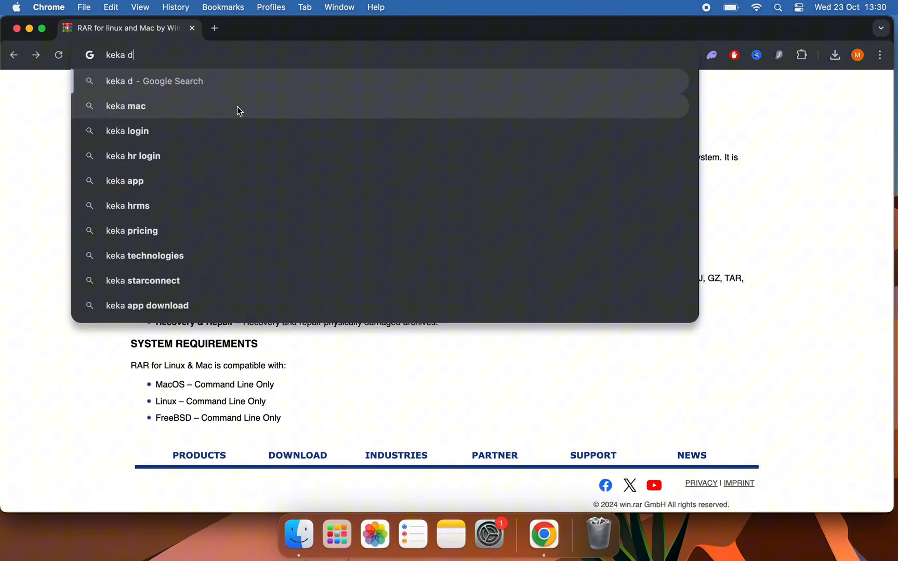
pyautogui.write('ownload')
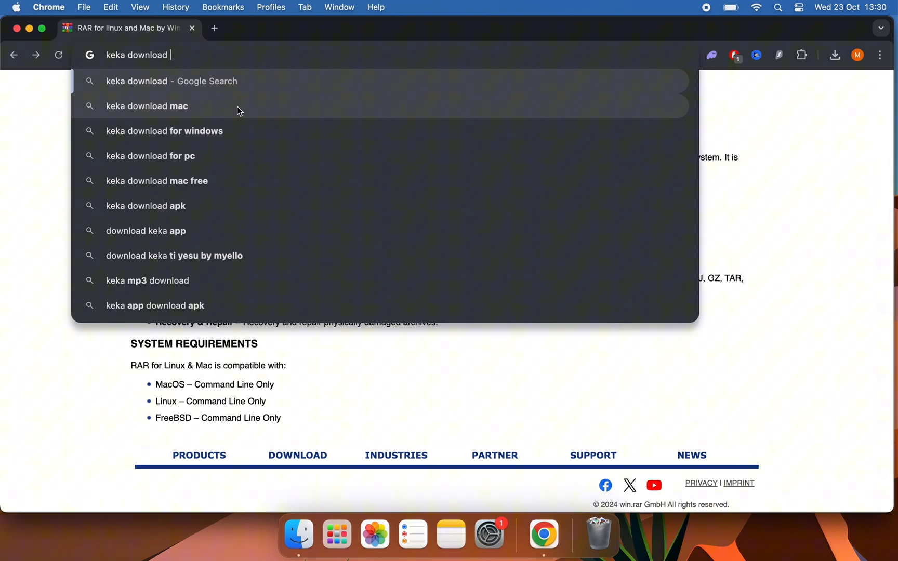
pyautogui.click(146, 106)
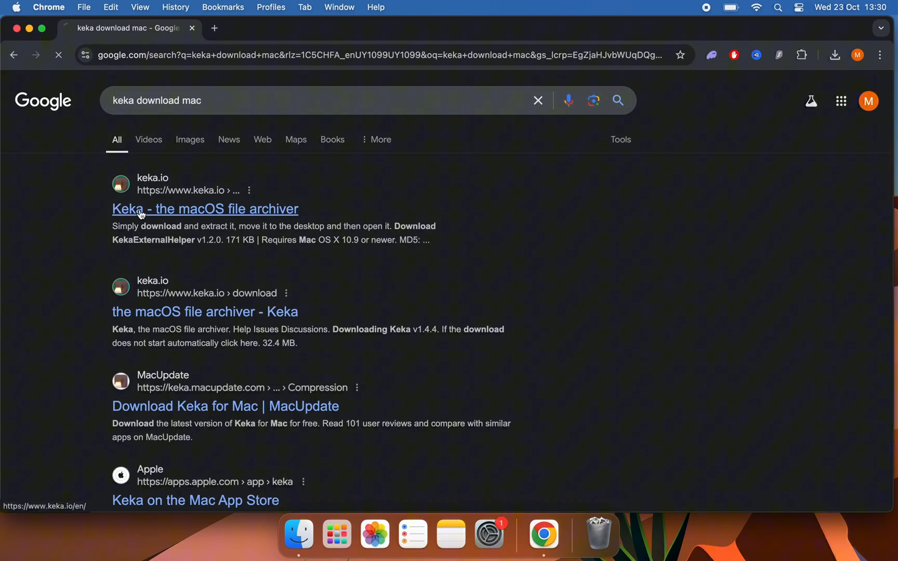
pyautogui.click(204, 209)
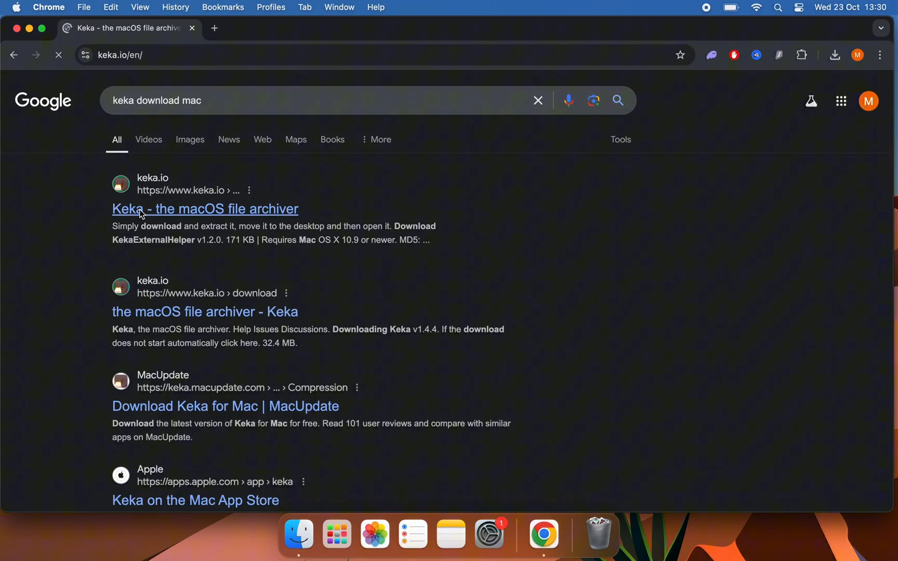
pyautogui.click(205, 208)
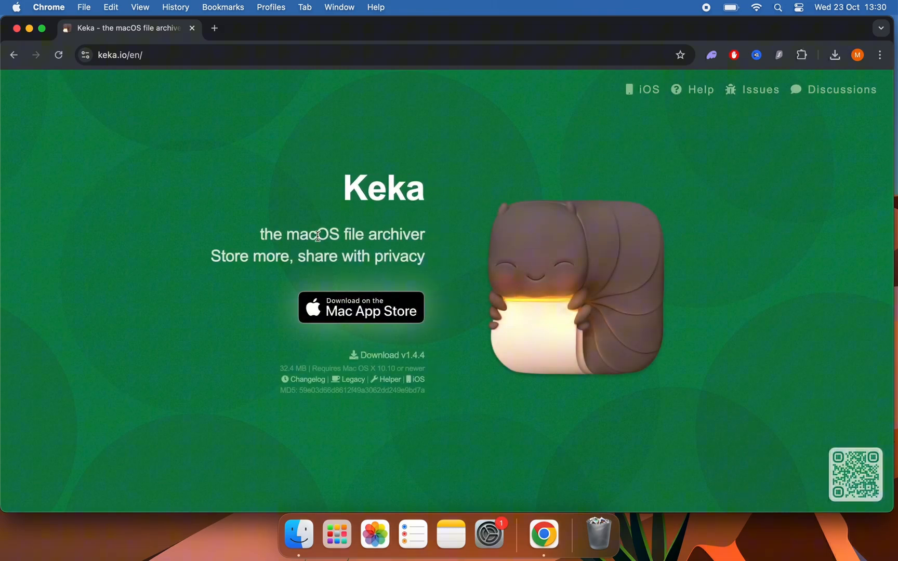
pyautogui.moveTo(344, 187); pyautogui.dragTo(425, 256)
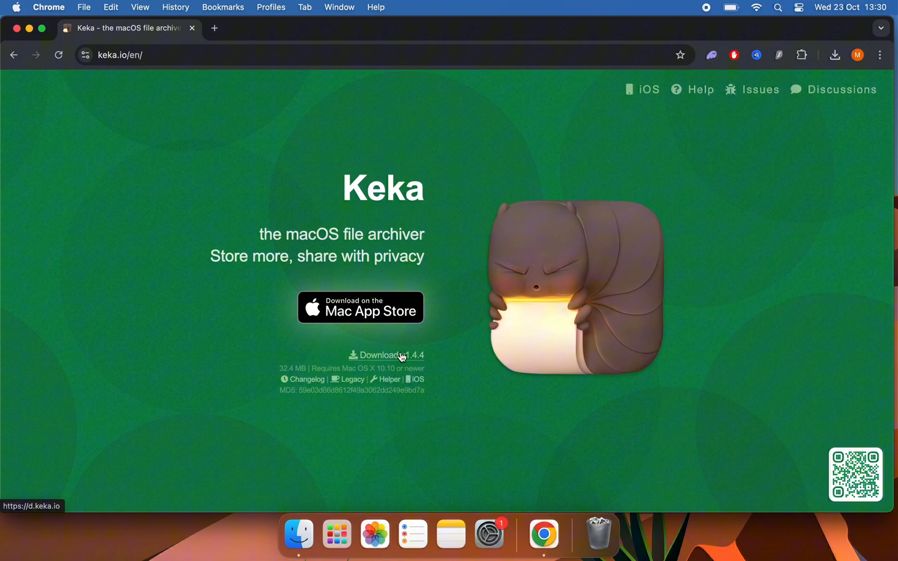
pyautogui.click(385, 354)
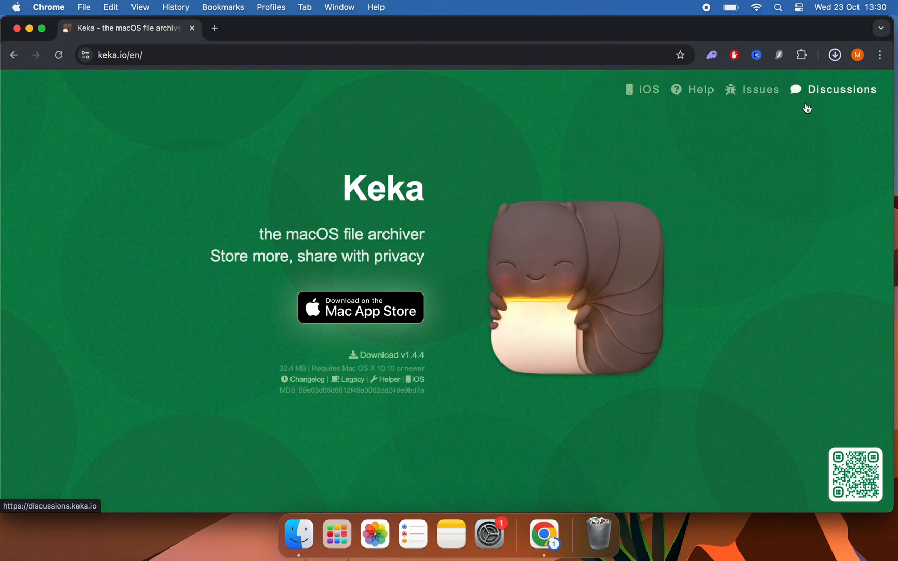
# Open Keka-1.4.4.dmg from Chrome's downloads list, then dismiss the installer window.
pyautogui.click(834, 55)
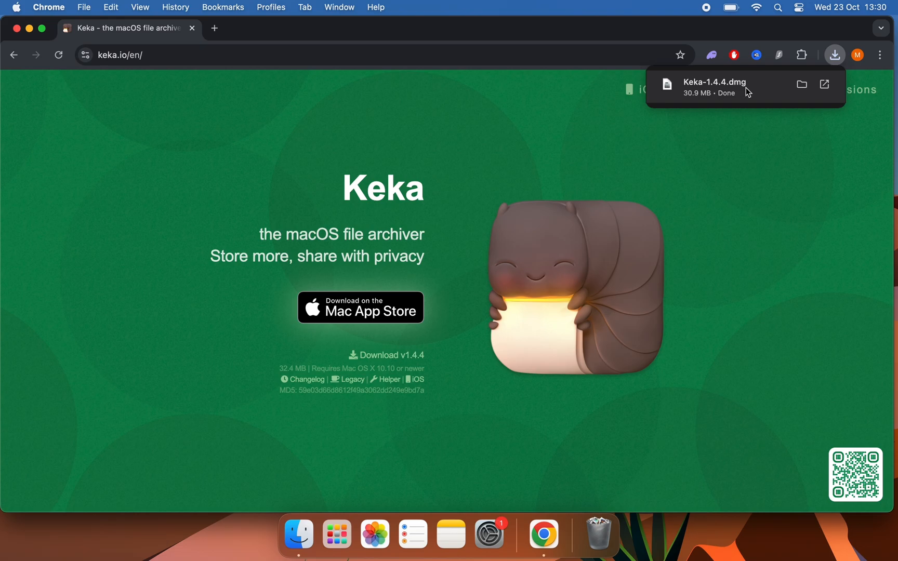
pyautogui.doubleClick(714, 82)
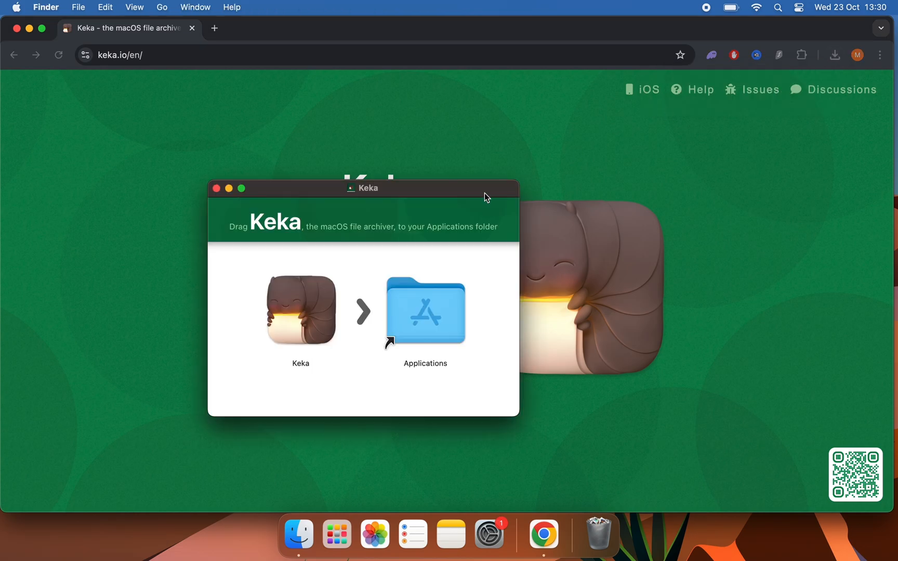
pyautogui.click(300, 311)
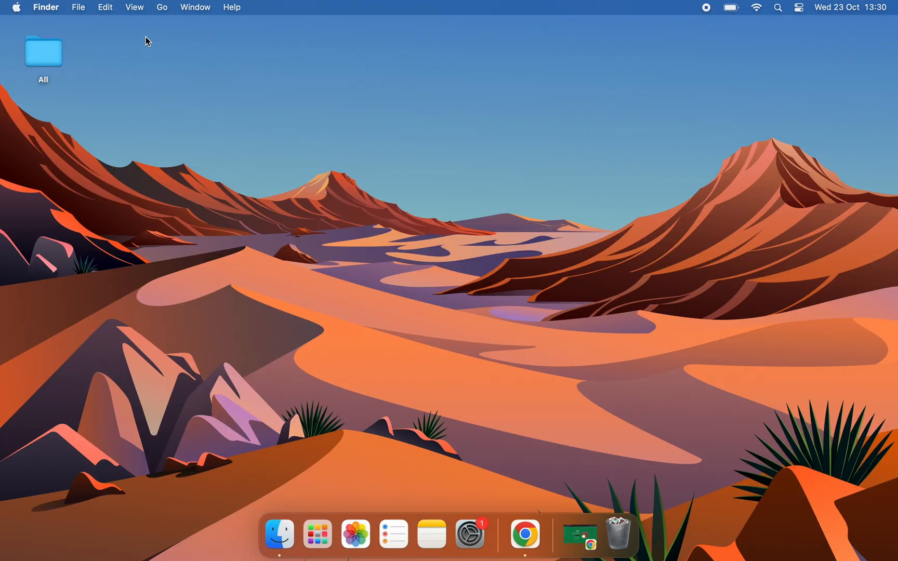
# Compress the desktop All folder into All.zip.
pyautogui.rightClick(43, 51)
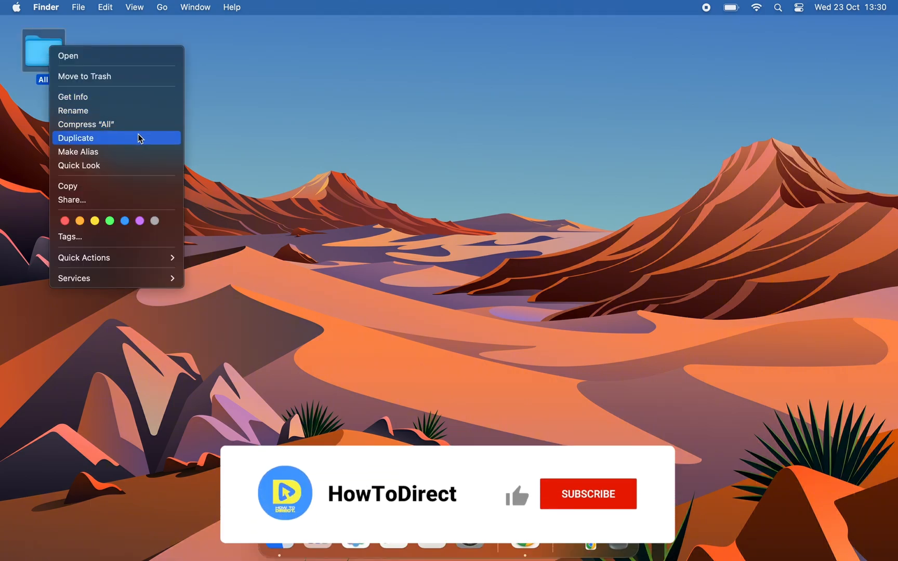
pyautogui.click(86, 124)
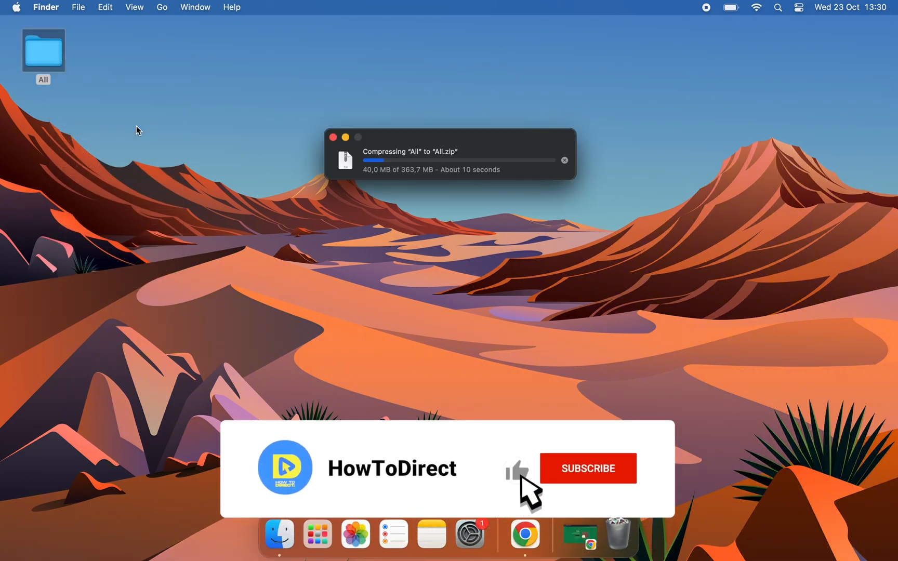
pyautogui.click(586, 467)
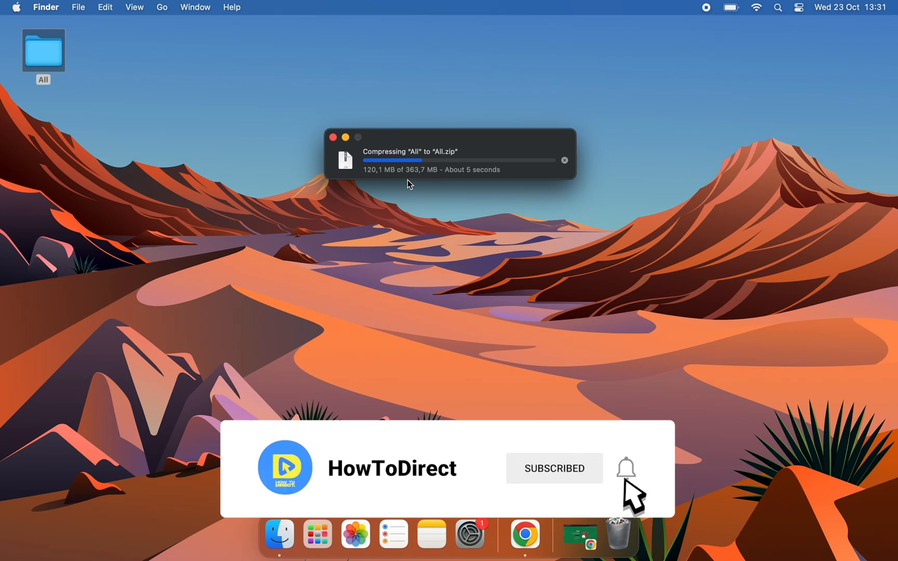
# Enter the comment 'Great video! Thanks for sharing!' and submit it.
pyautogui.click(625, 468)
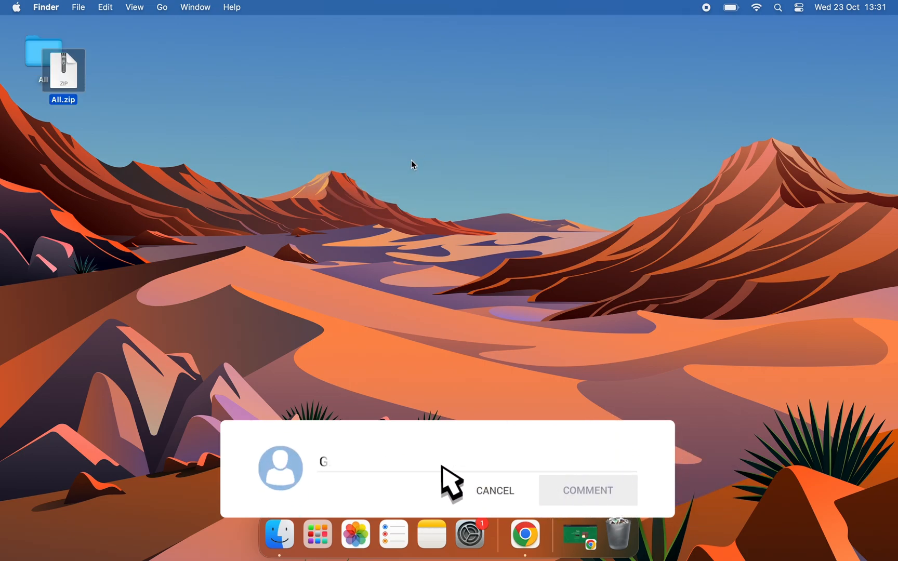
pyautogui.write('Great video! Thanks for sharing!')
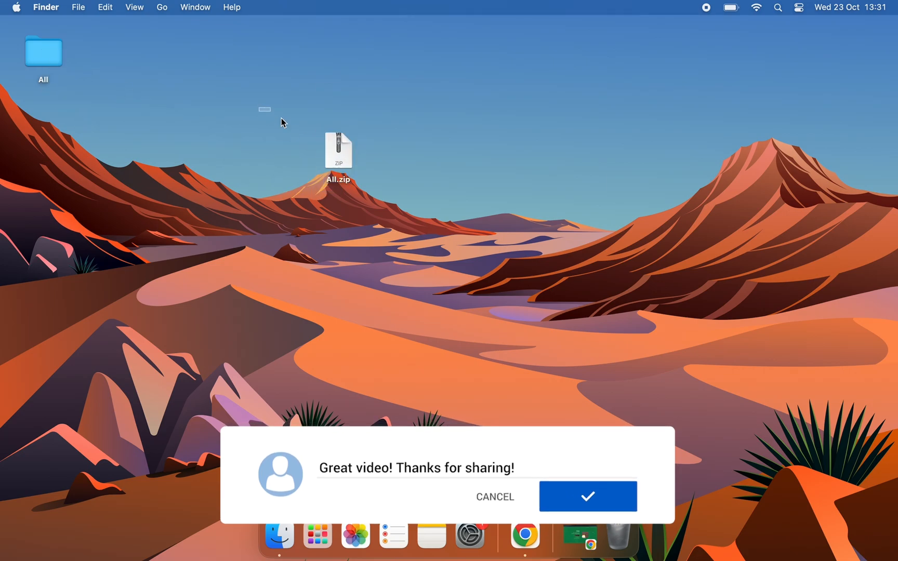
pyautogui.click(587, 495)
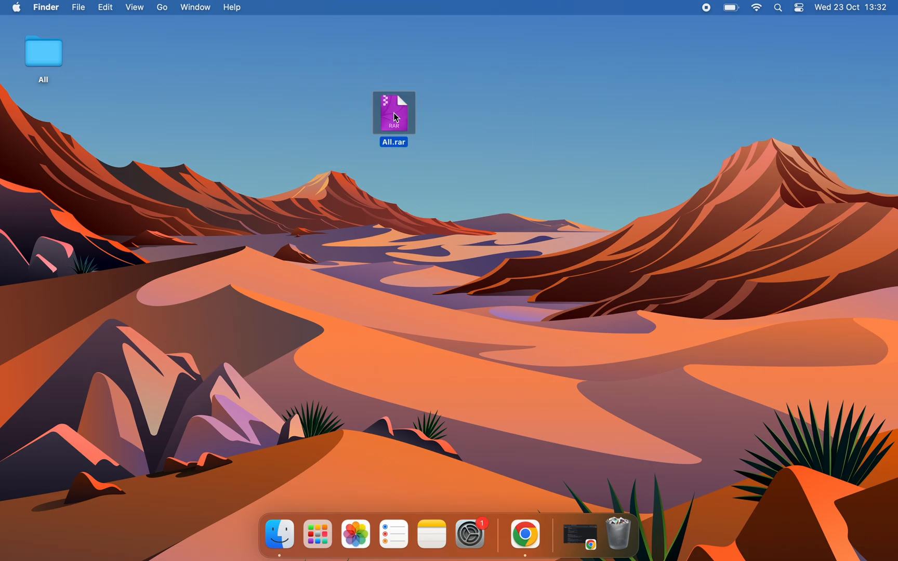
# Extract All.rar with Keka and drag the resulting All 3 folder beside All.rar.
pyautogui.doubleClick(393, 112)
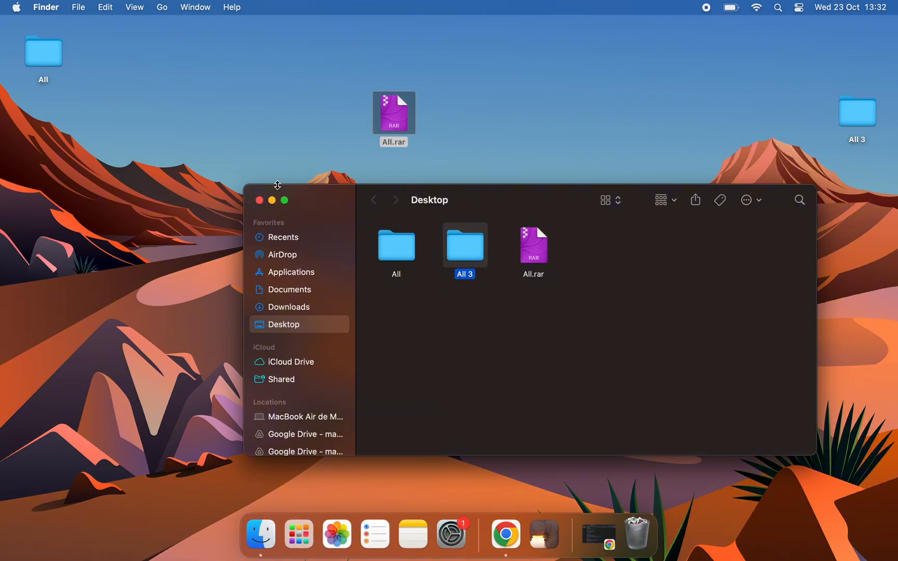
pyautogui.click(259, 200)
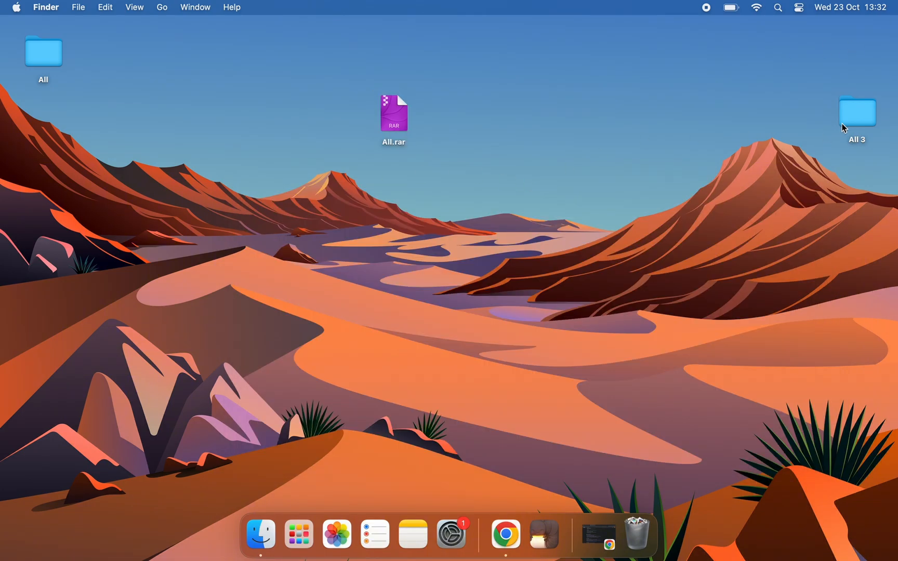
pyautogui.moveTo(857, 117); pyautogui.dragTo(266, 132)
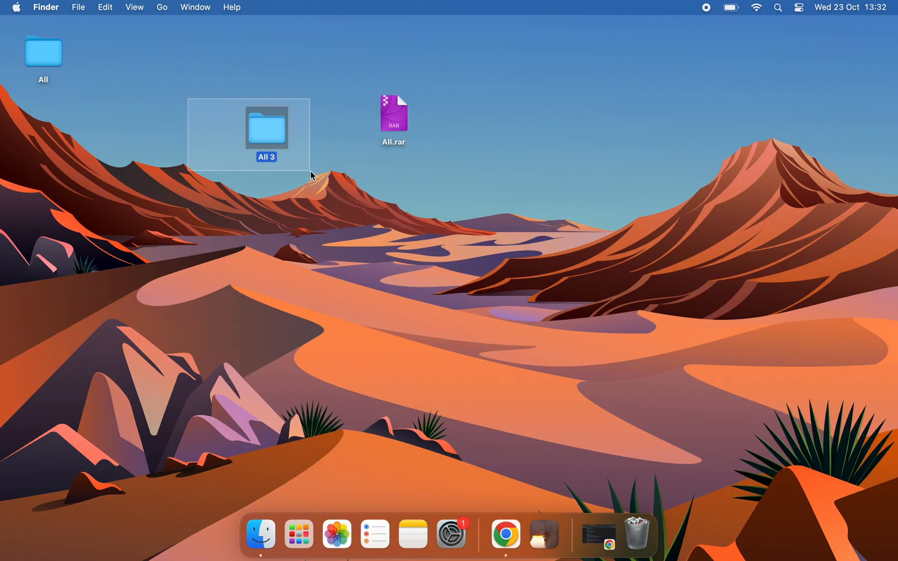